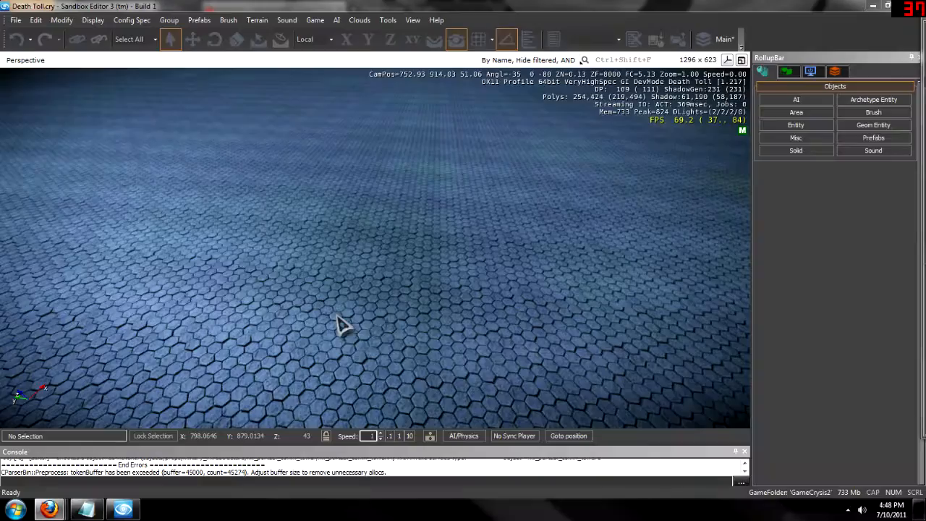
{"action": "mouse_move", "coordinate": [423, 418]}
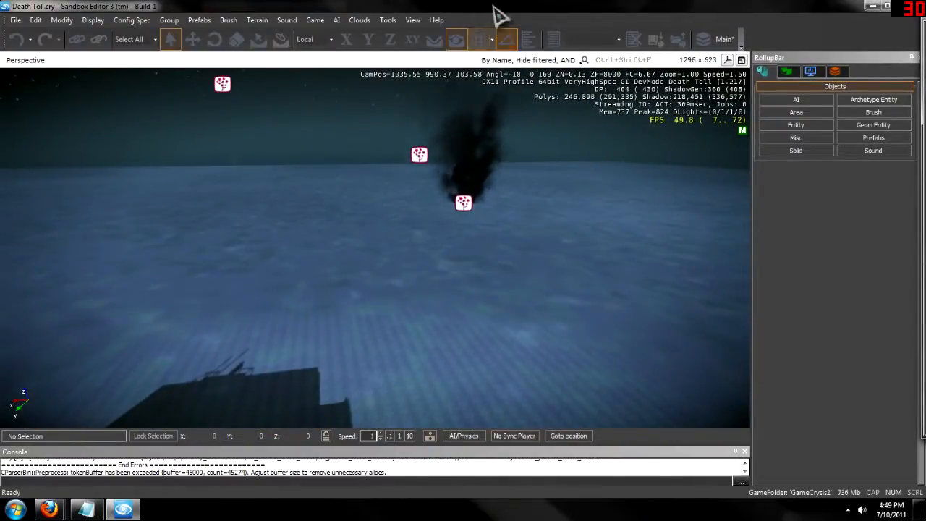
Show the Particles database with the Level library selected and list the loadable particle library files
{"action": "left_click", "coordinate": [413, 20]}
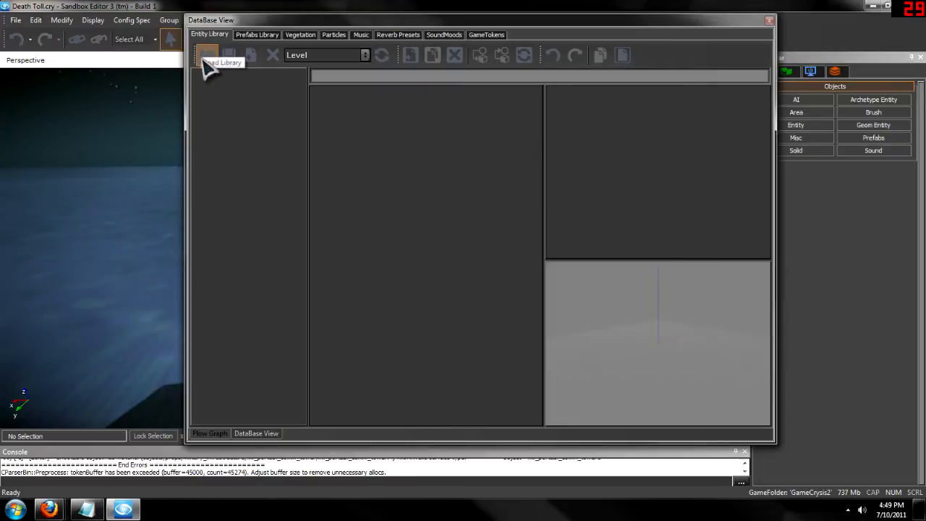
{"action": "mouse_move", "coordinate": [347, 45]}
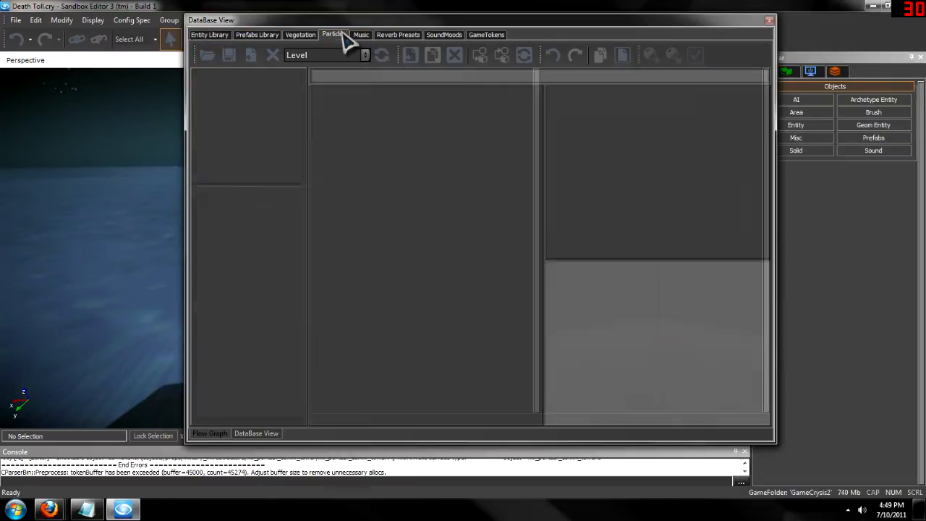
{"action": "left_click", "coordinate": [365, 55]}
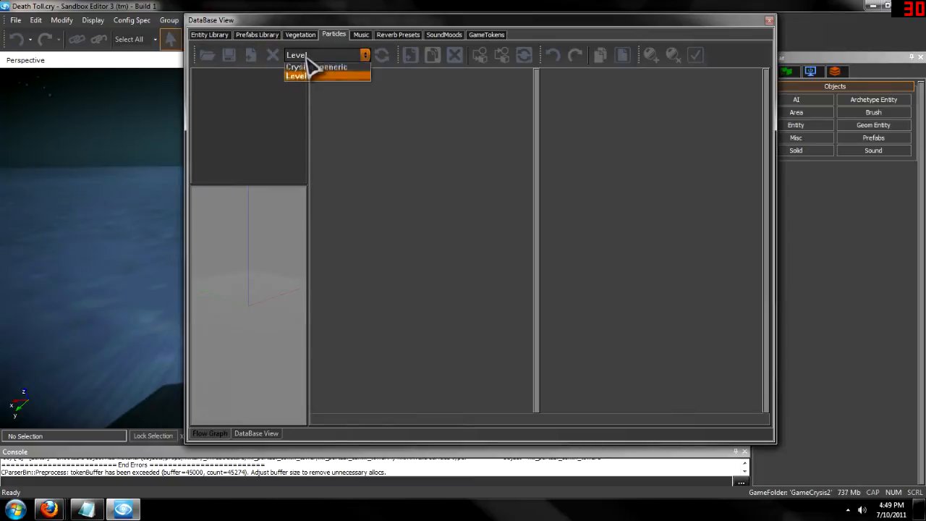
{"action": "left_click", "coordinate": [326, 75]}
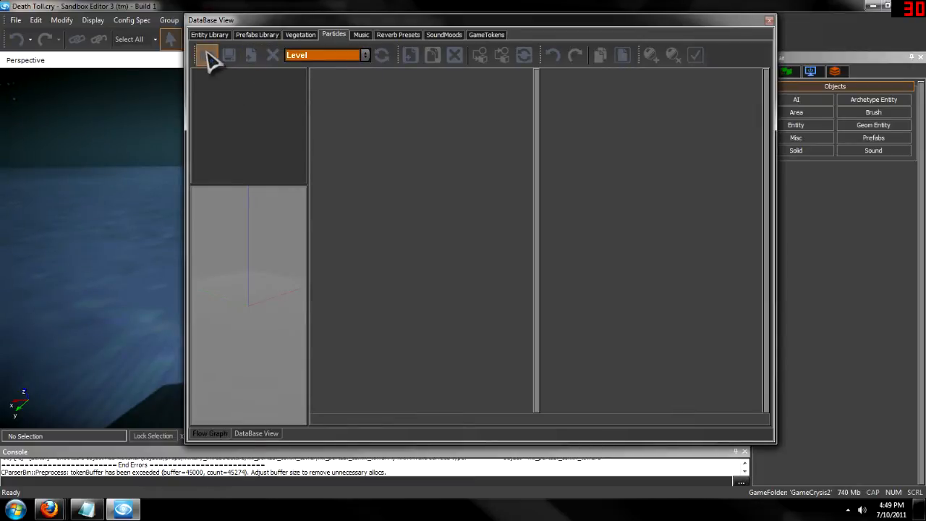
{"action": "left_click", "coordinate": [205, 55]}
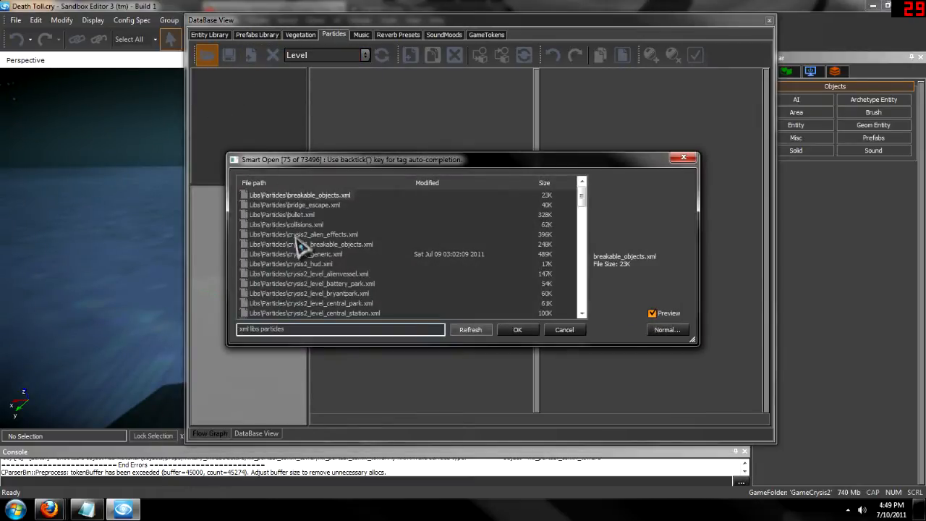
{"action": "mouse_move", "coordinate": [185, 263]}
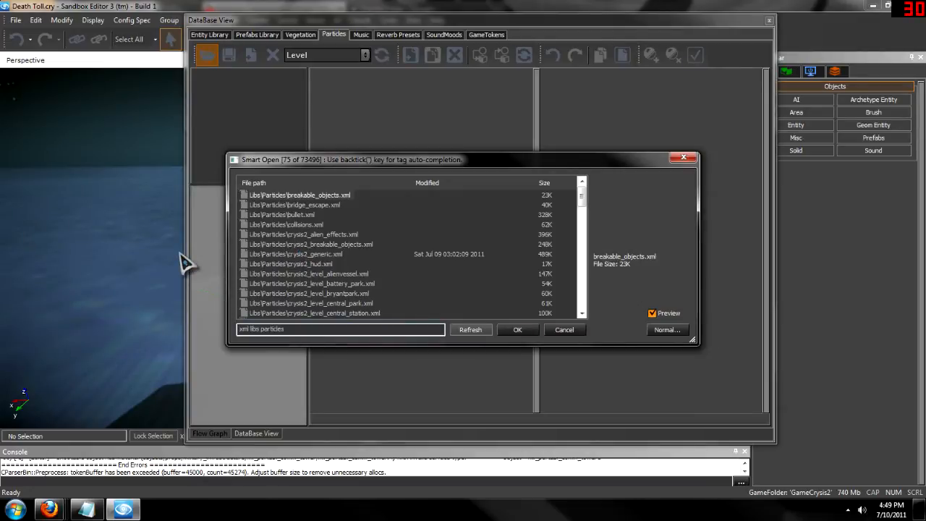
{"action": "mouse_move", "coordinate": [326, 269]}
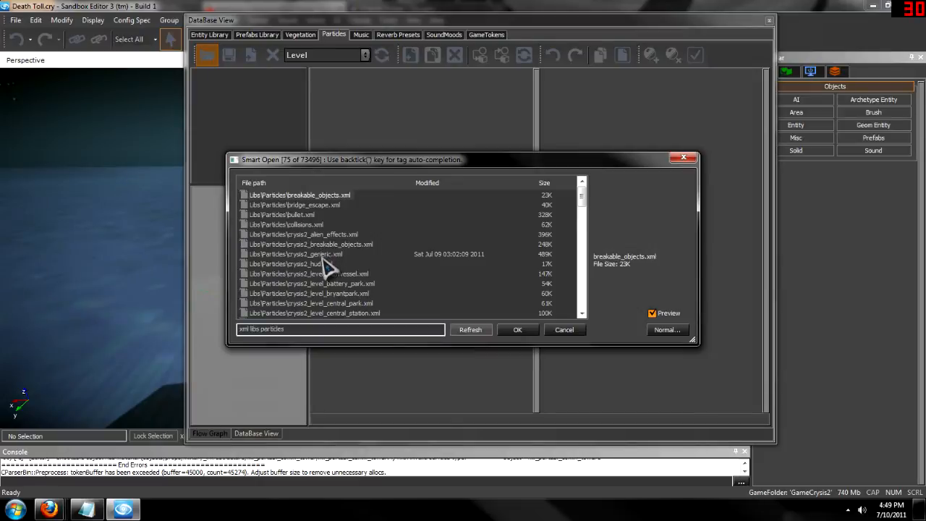
Load Libs/Particles/crysis2_generic.xml and make Crysis2_generic the active particle library
{"action": "left_click", "coordinate": [297, 254]}
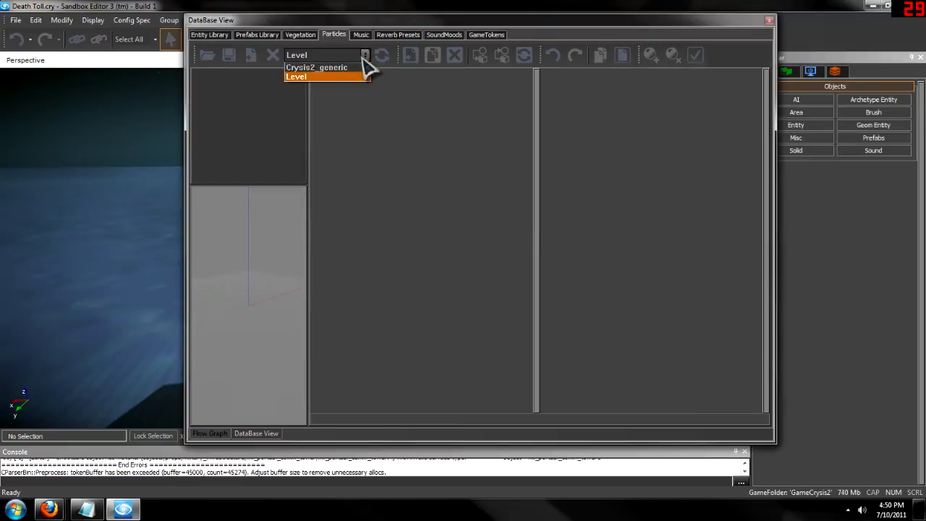
{"action": "left_click", "coordinate": [315, 66]}
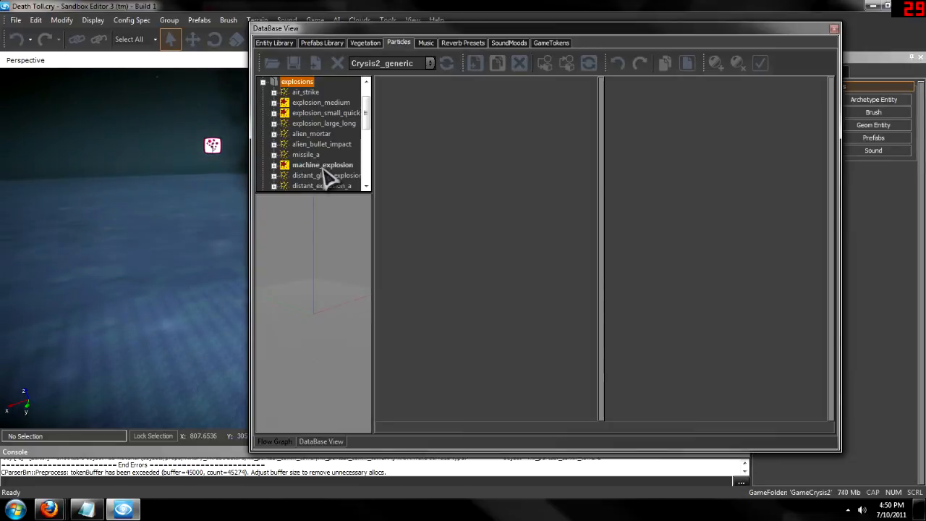
Show the emitter settings of explosion_large from the explosions group
{"action": "scroll", "scroll_direction": "down", "scroll_amount": 3}
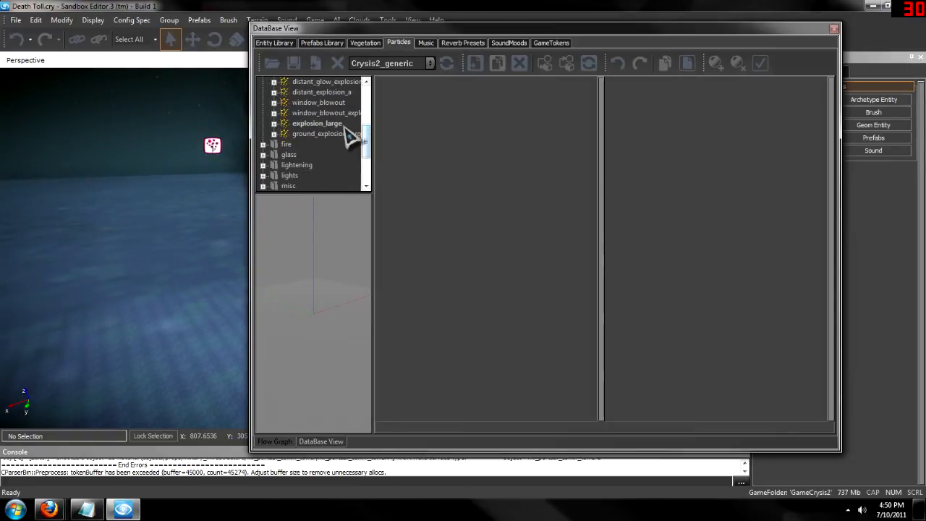
{"action": "left_click", "coordinate": [317, 123]}
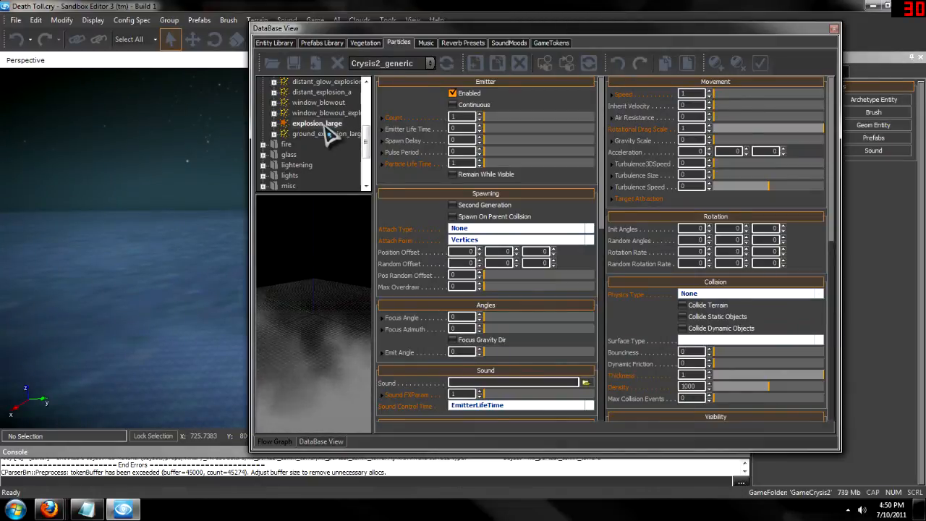
Drop explosion_large onto the ground in the Perspective viewport and dismiss the Database View
{"action": "left_click", "coordinate": [133, 318]}
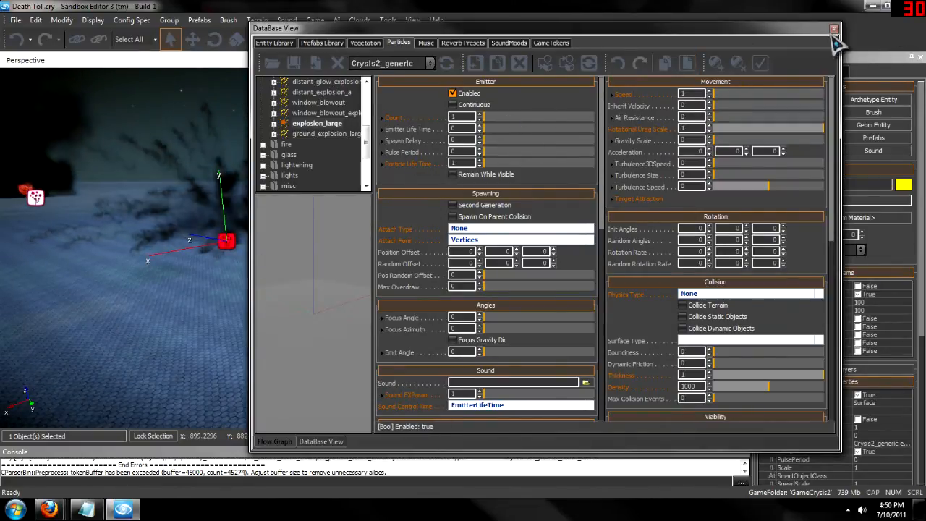
{"action": "left_click", "coordinate": [833, 29]}
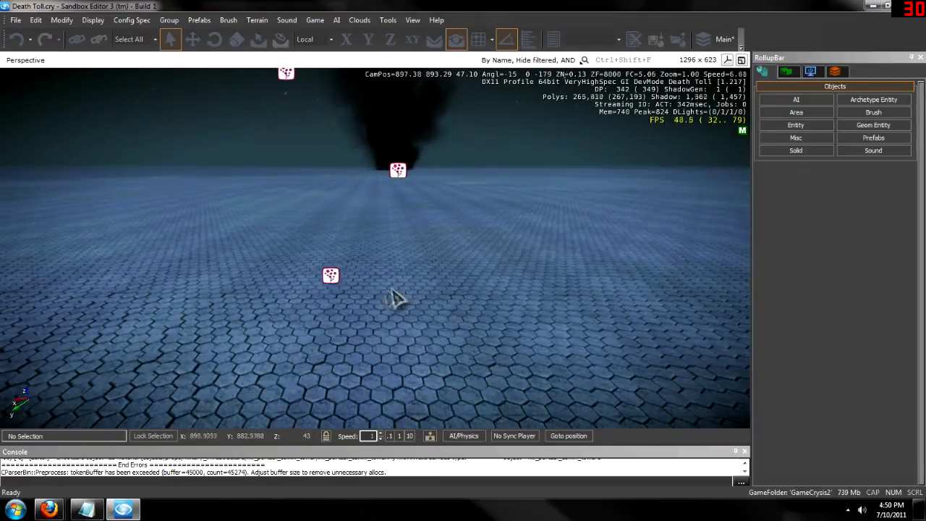
Delete the placed explosion_large particle entity from the level, confirming the removal
{"action": "left_click", "coordinate": [329, 275]}
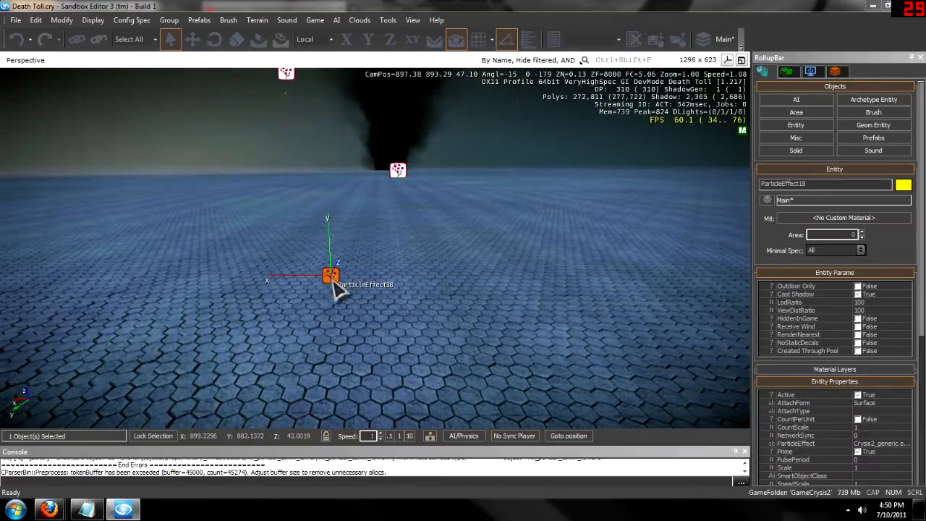
{"action": "key", "text": "Delete"}
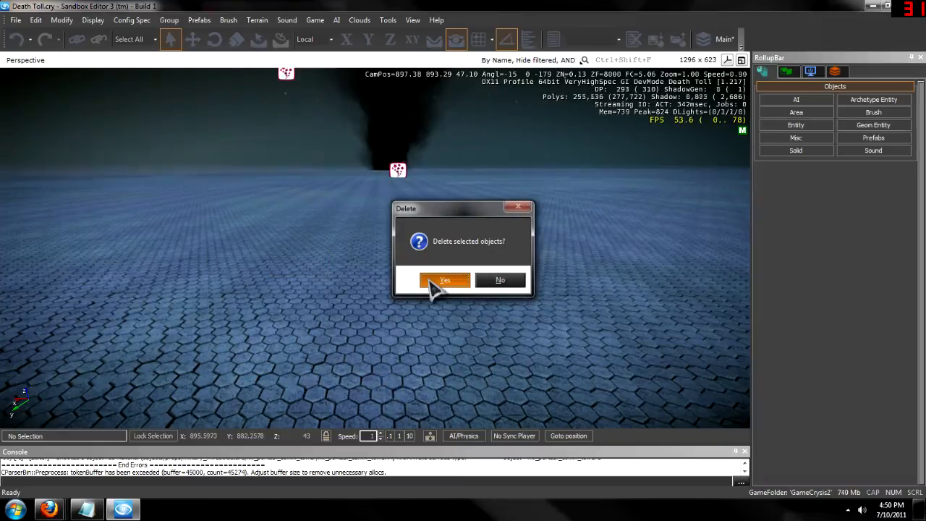
{"action": "left_click", "coordinate": [444, 281]}
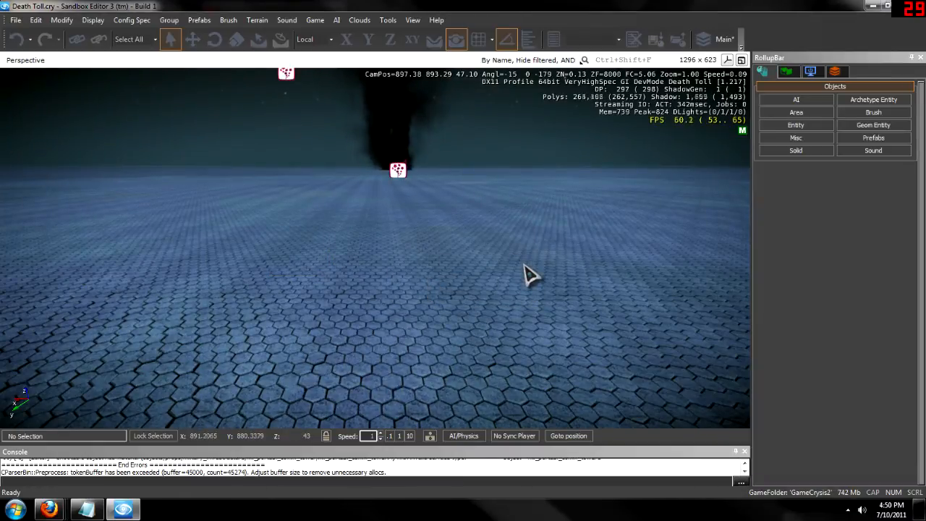